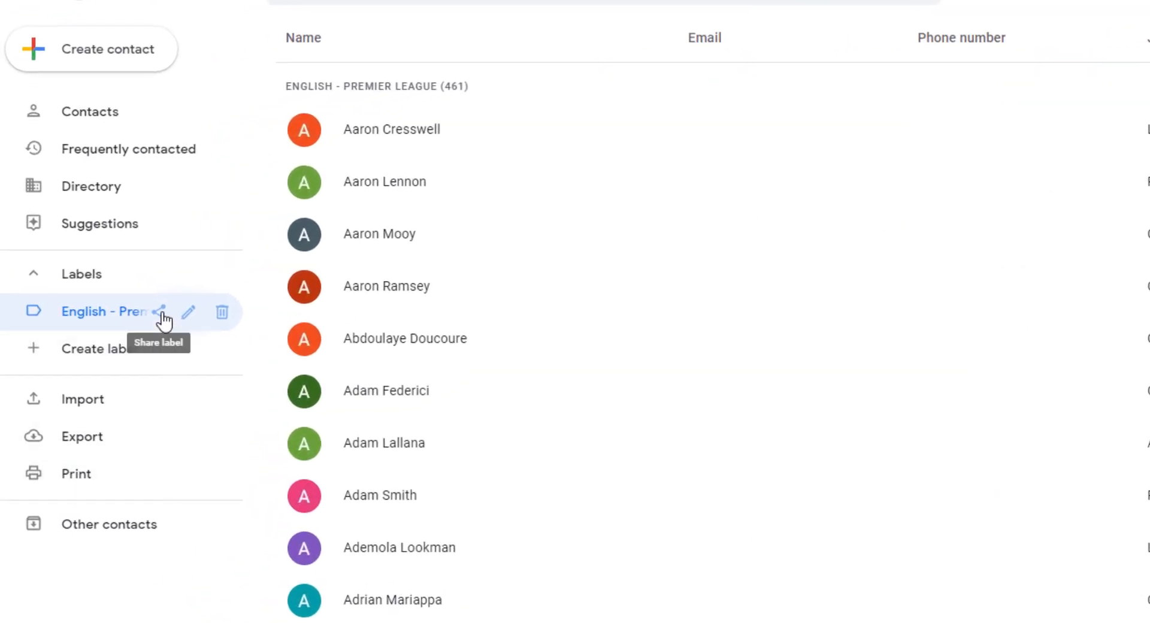
Add Gareth Southgate as a recipient with Can Edit access and save the sharing
left_click(158, 312)
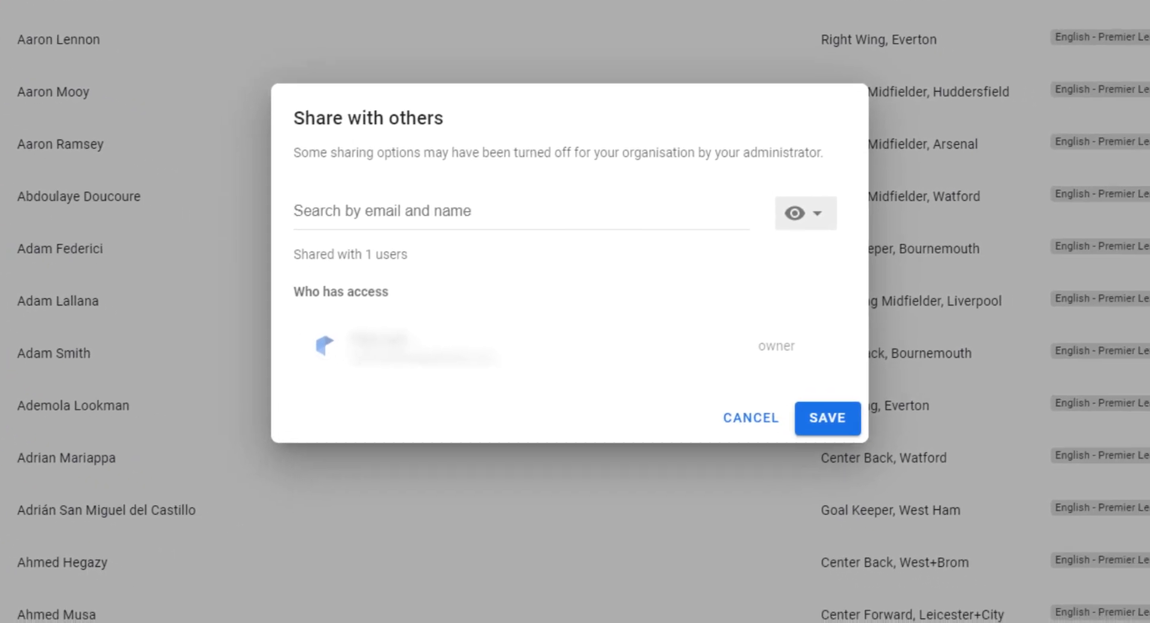
type("gar")
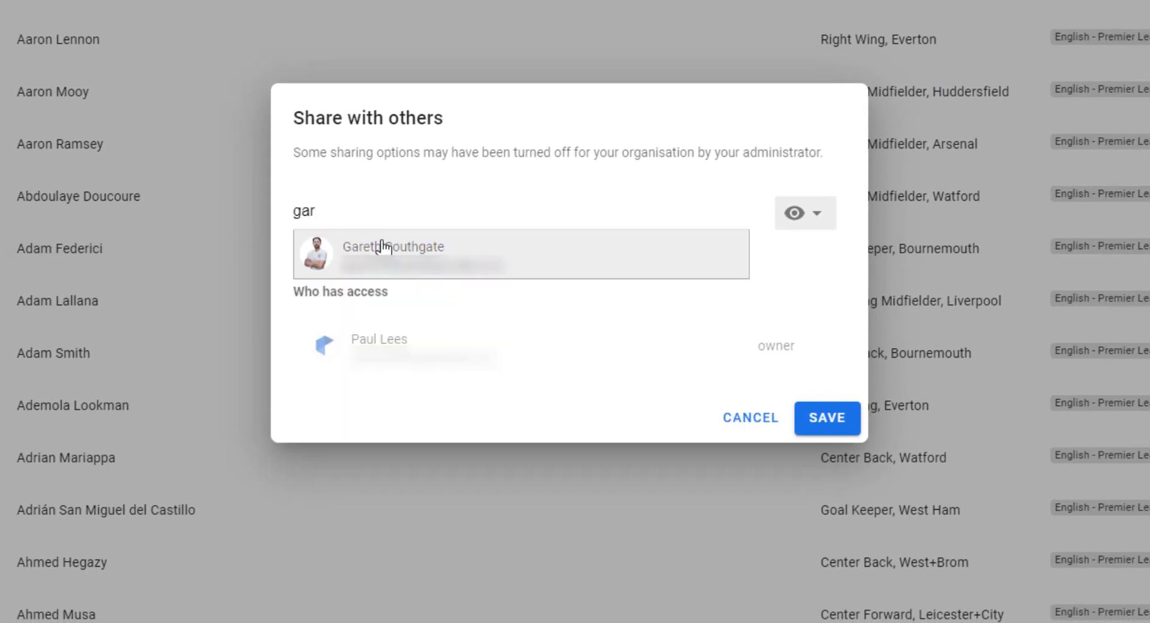
left_click(383, 253)
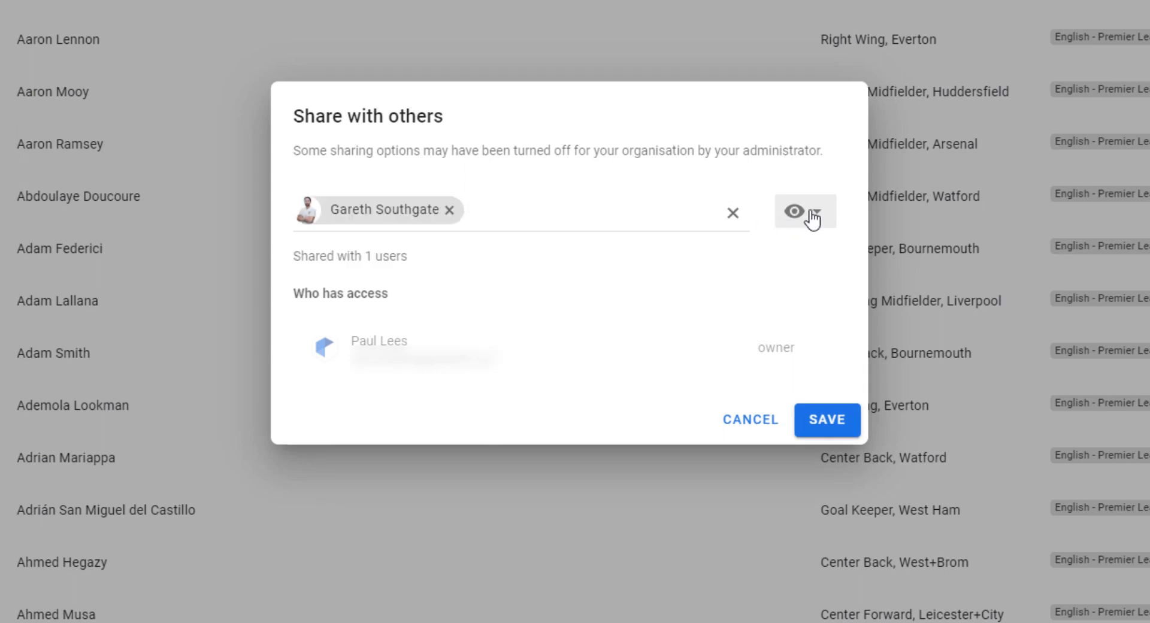
left_click(805, 213)
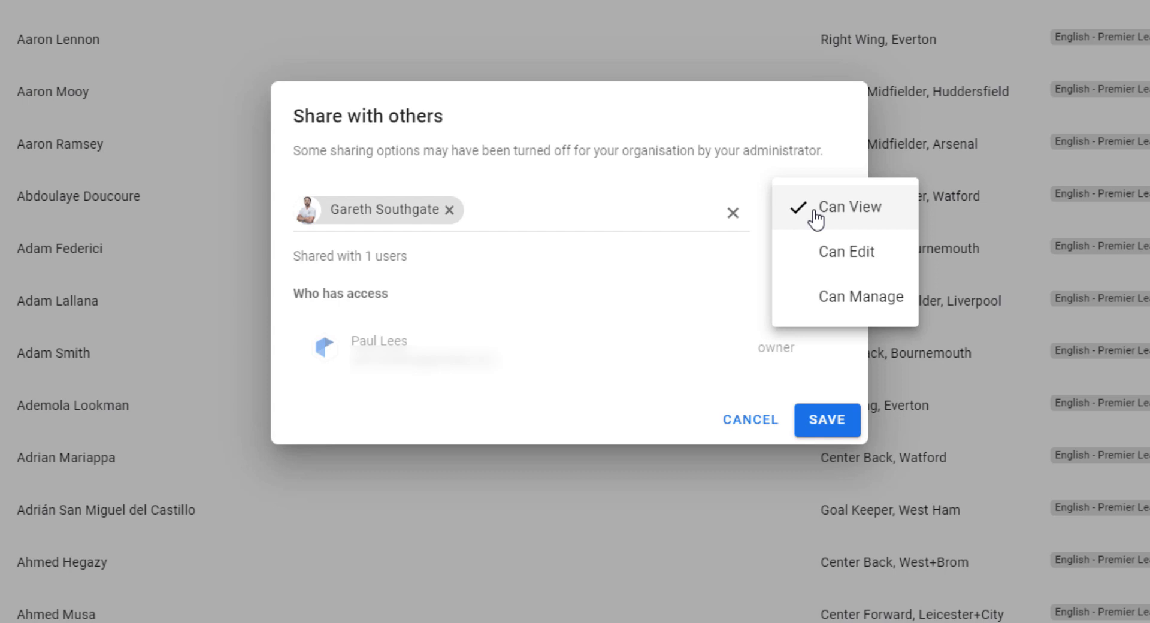
mouse_move(860, 259)
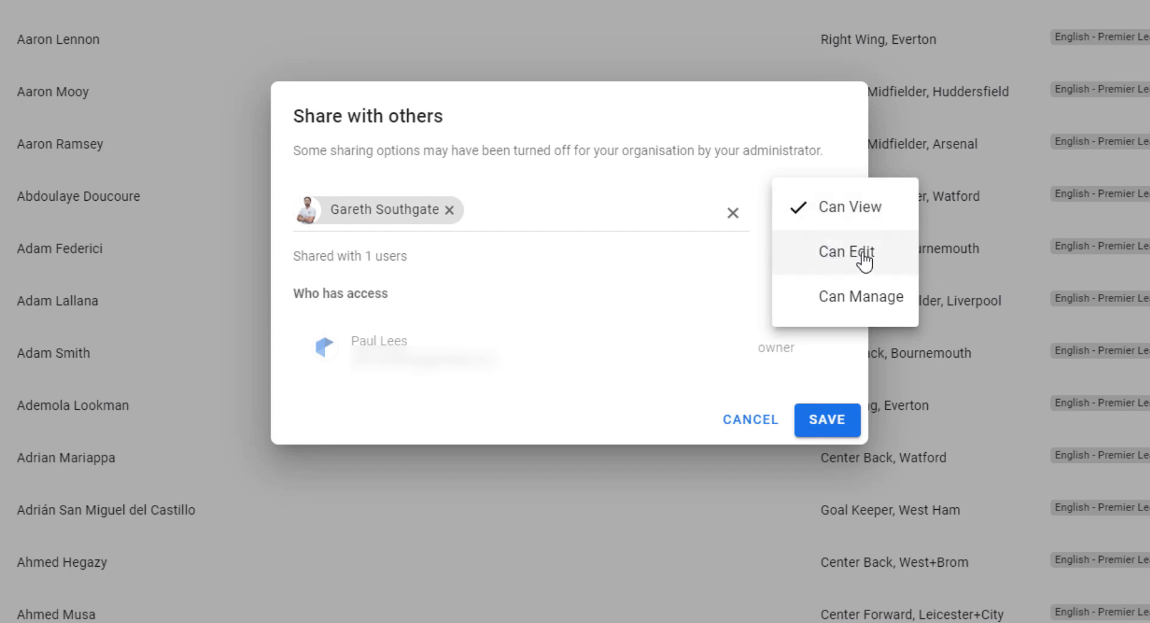
mouse_move(852, 262)
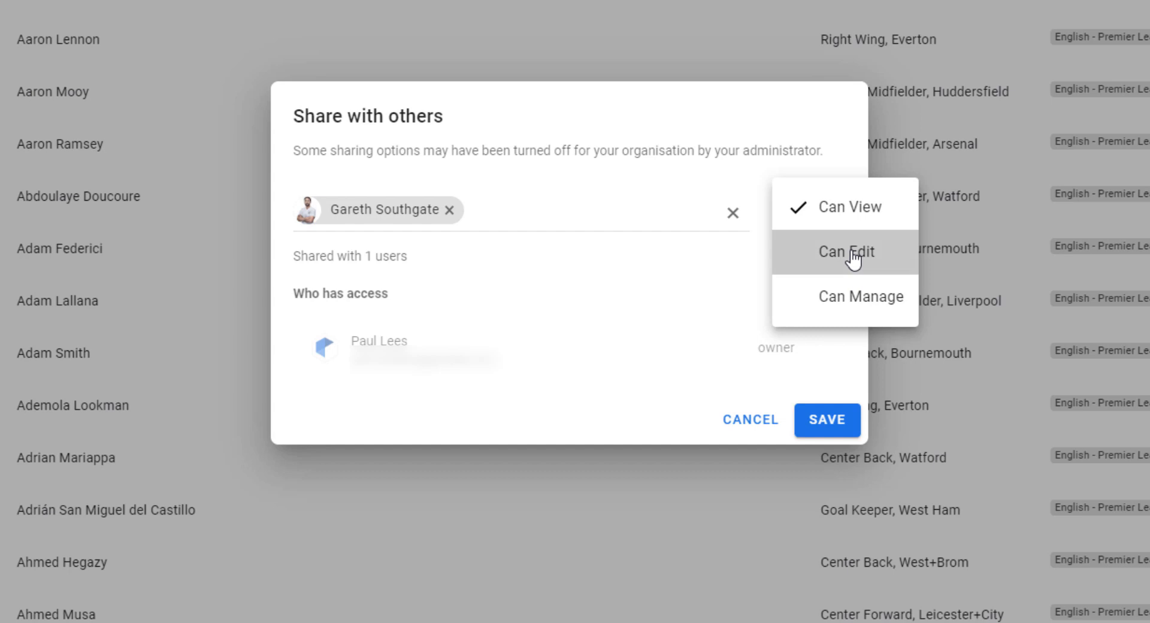
left_click(845, 252)
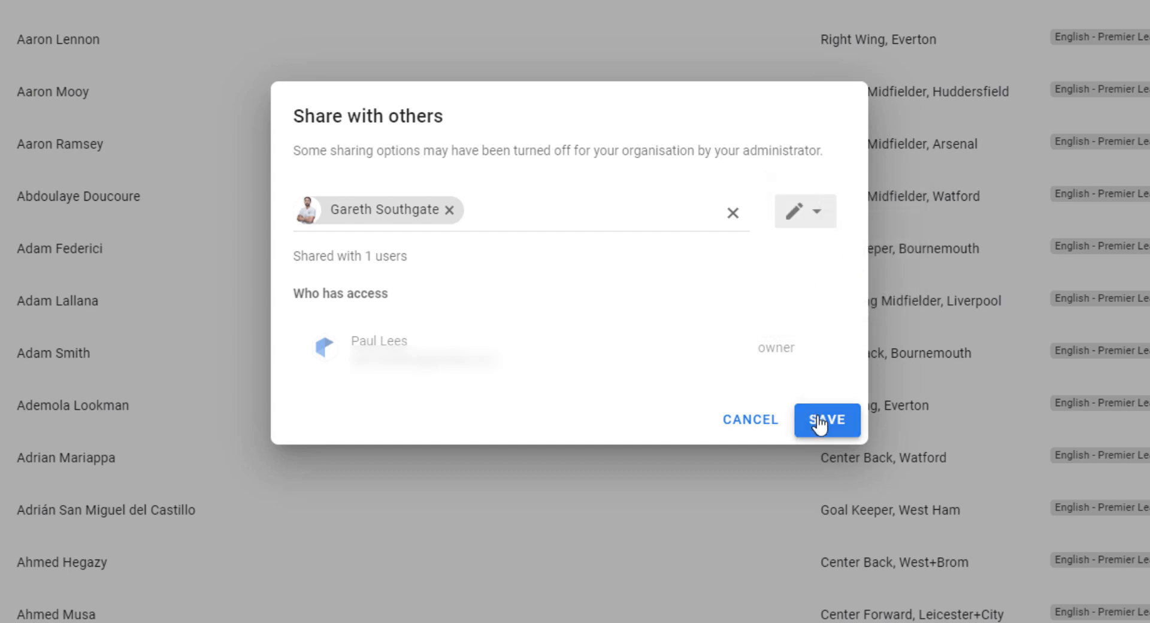
left_click(826, 421)
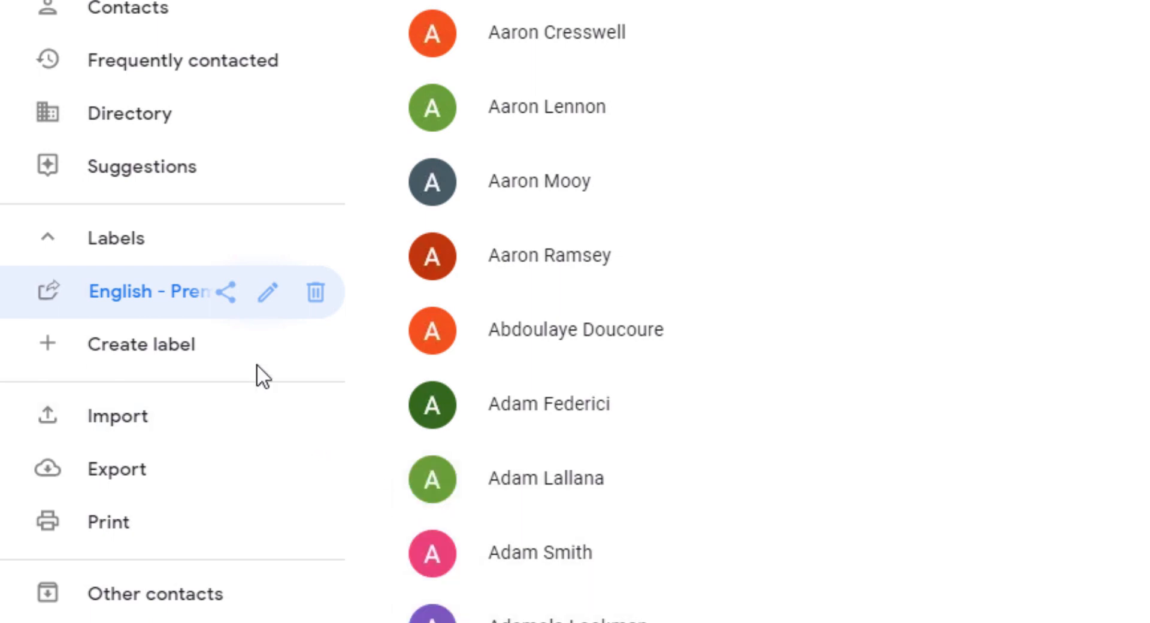
mouse_move(122, 317)
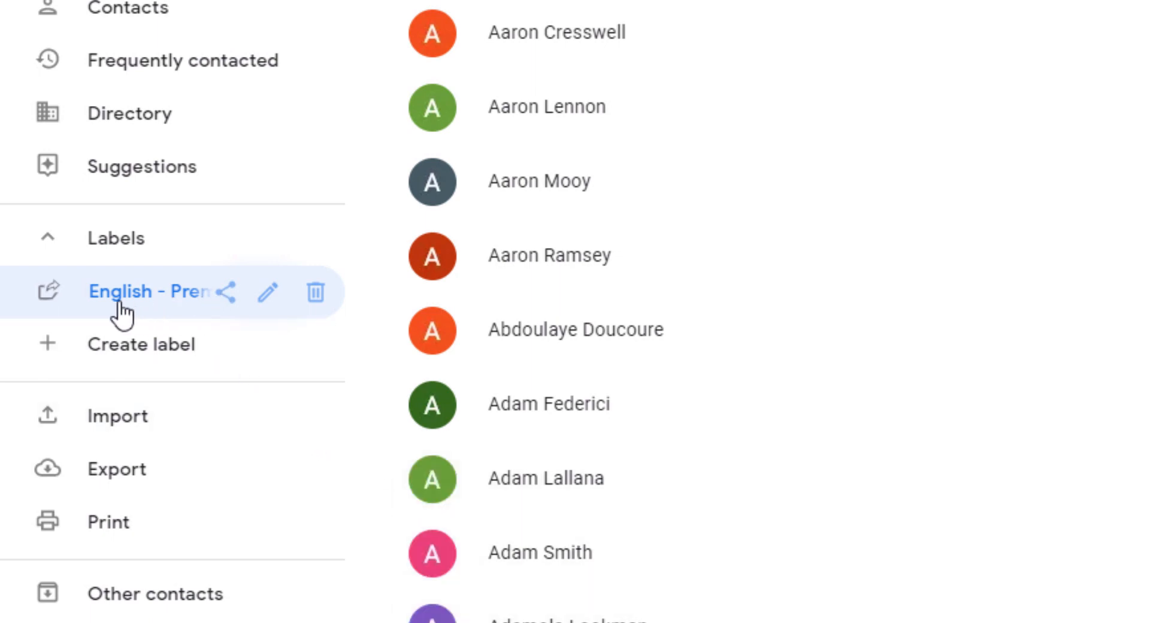
mouse_move(48, 310)
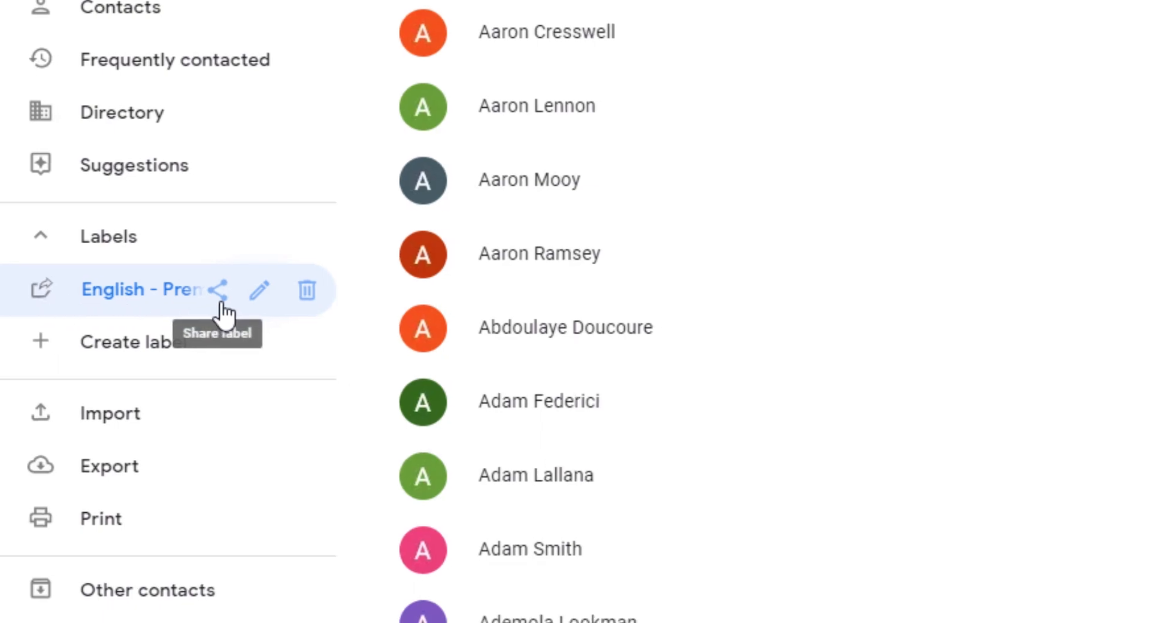
Change Gareth Southgate's permission to Can manage and save it
left_click(220, 290)
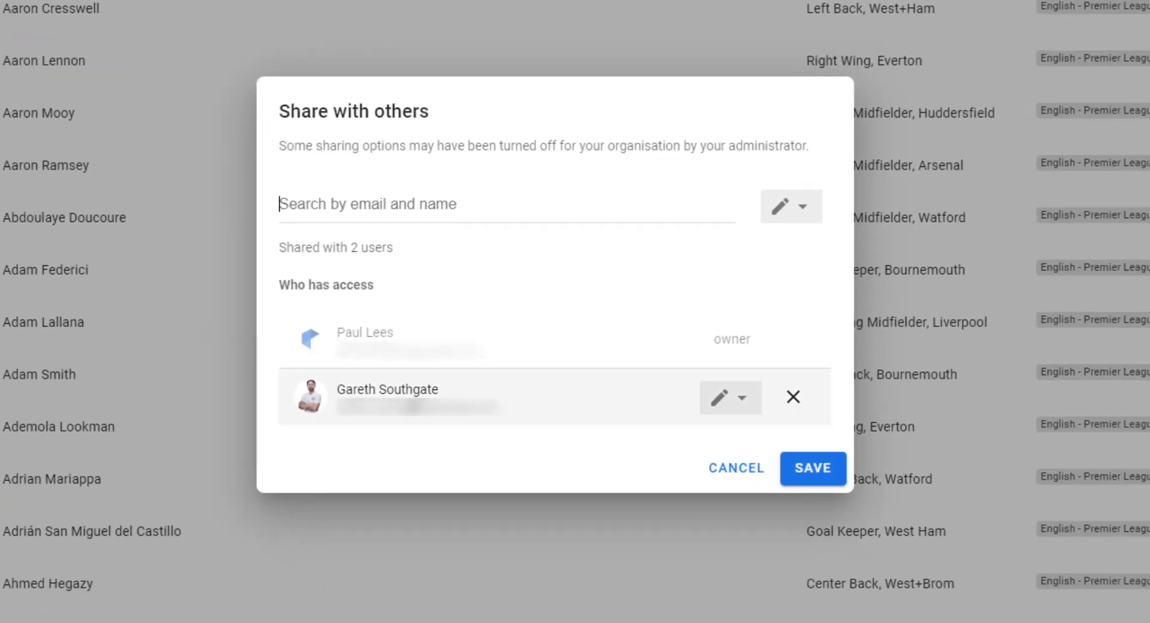
mouse_move(738, 406)
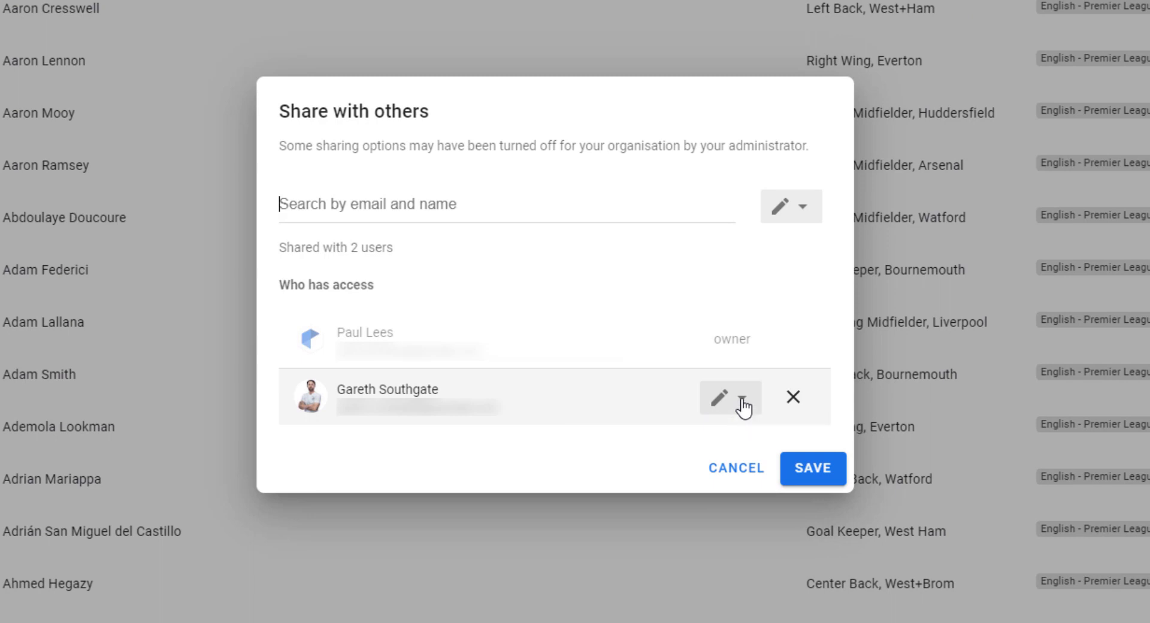
left_click(728, 398)
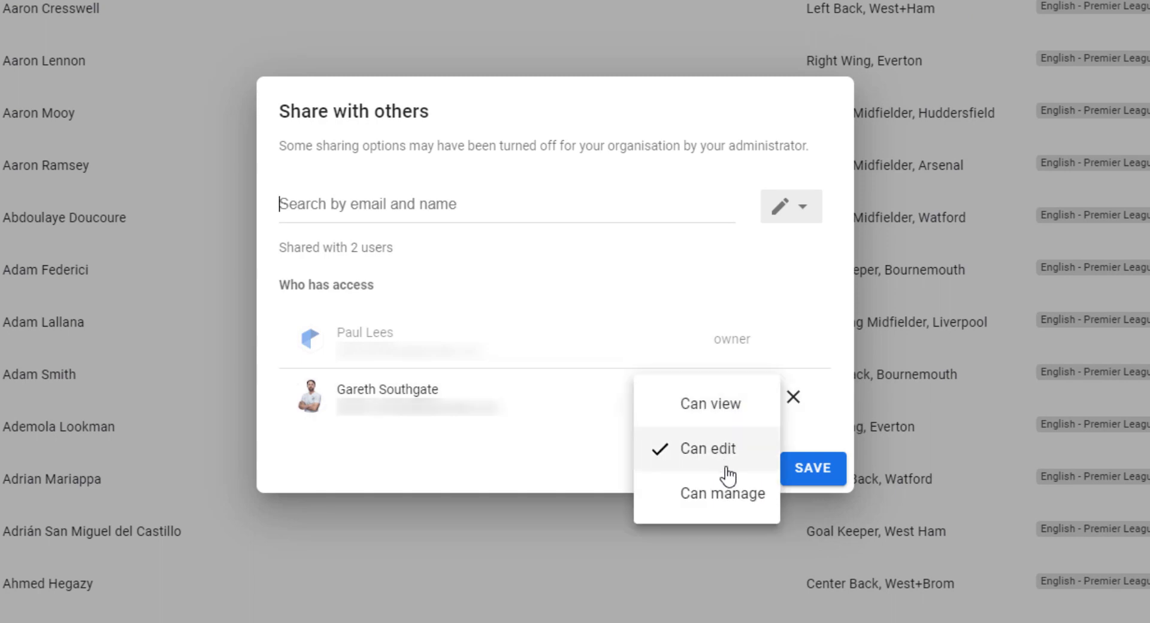
left_click(708, 449)
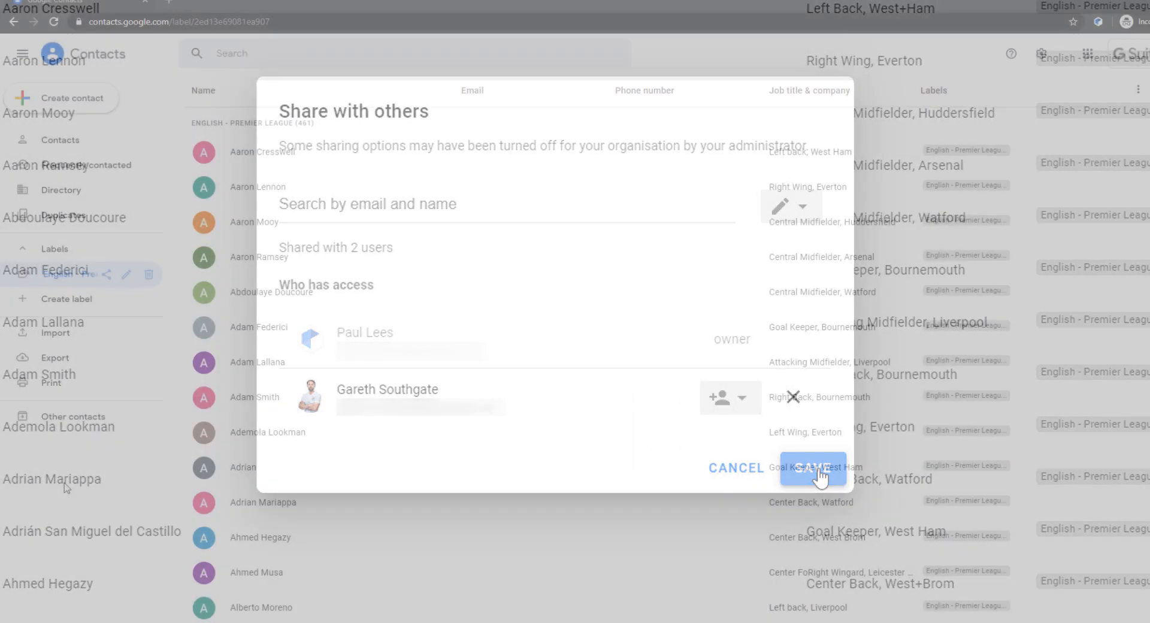
left_click(813, 468)
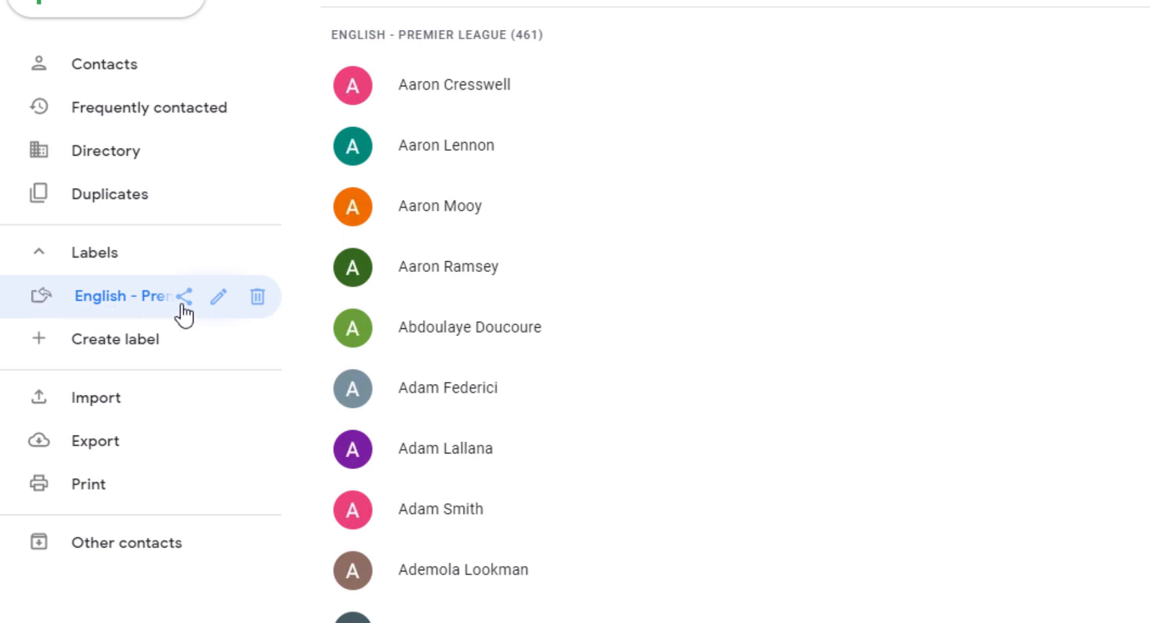
left_click(185, 297)
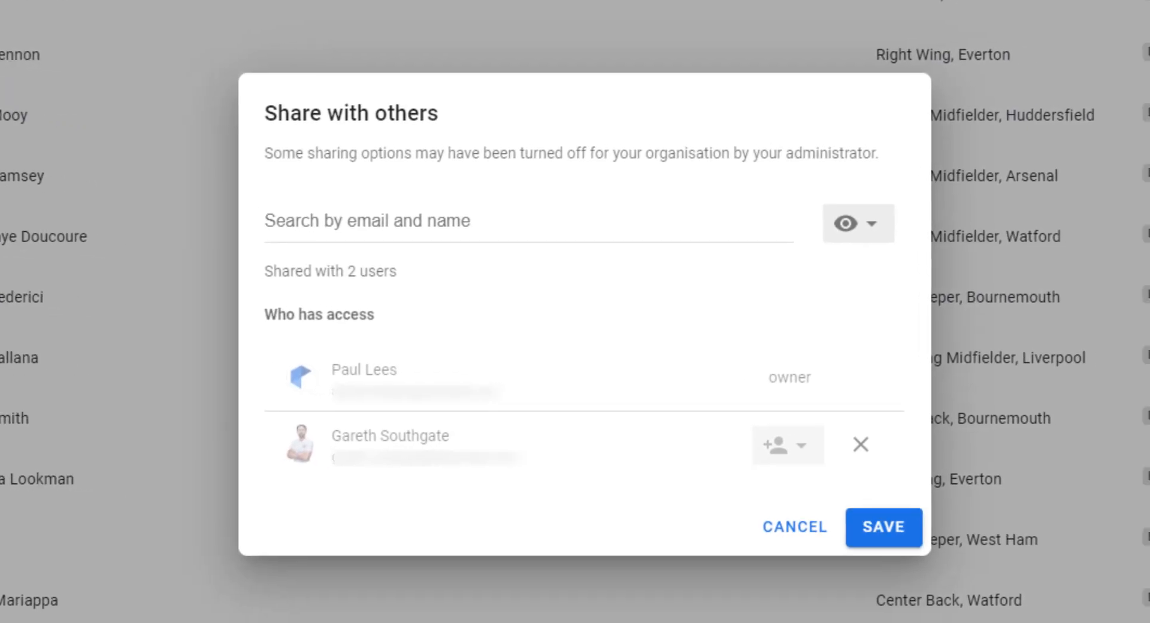
type("ph")
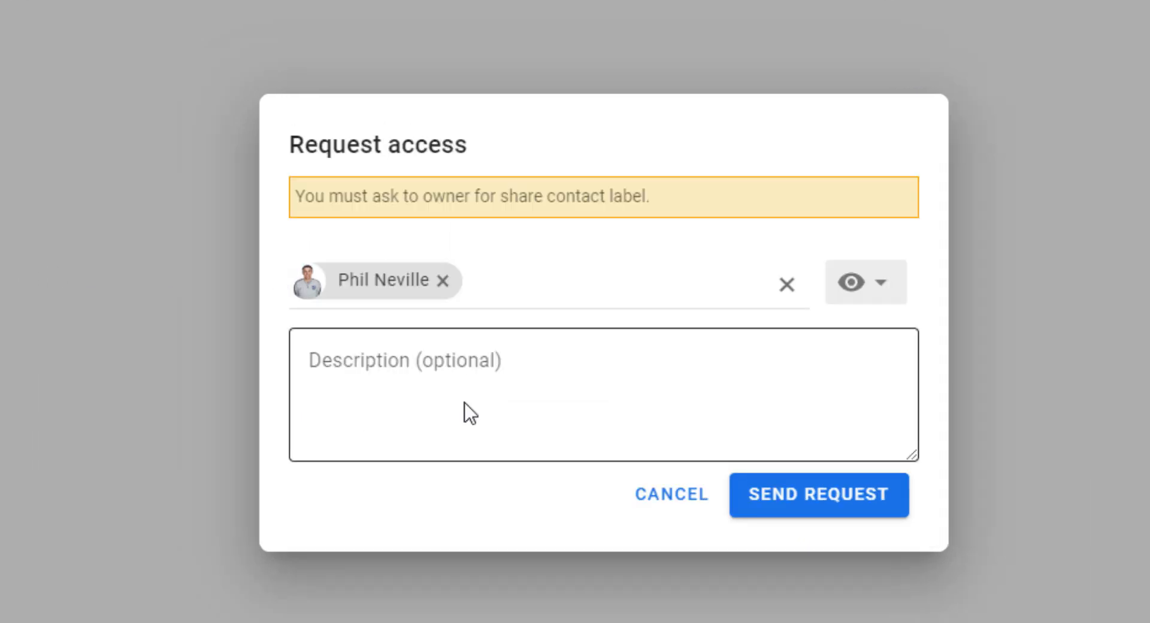
Start the optional description note in the Phil Neville access request
left_click(513, 388)
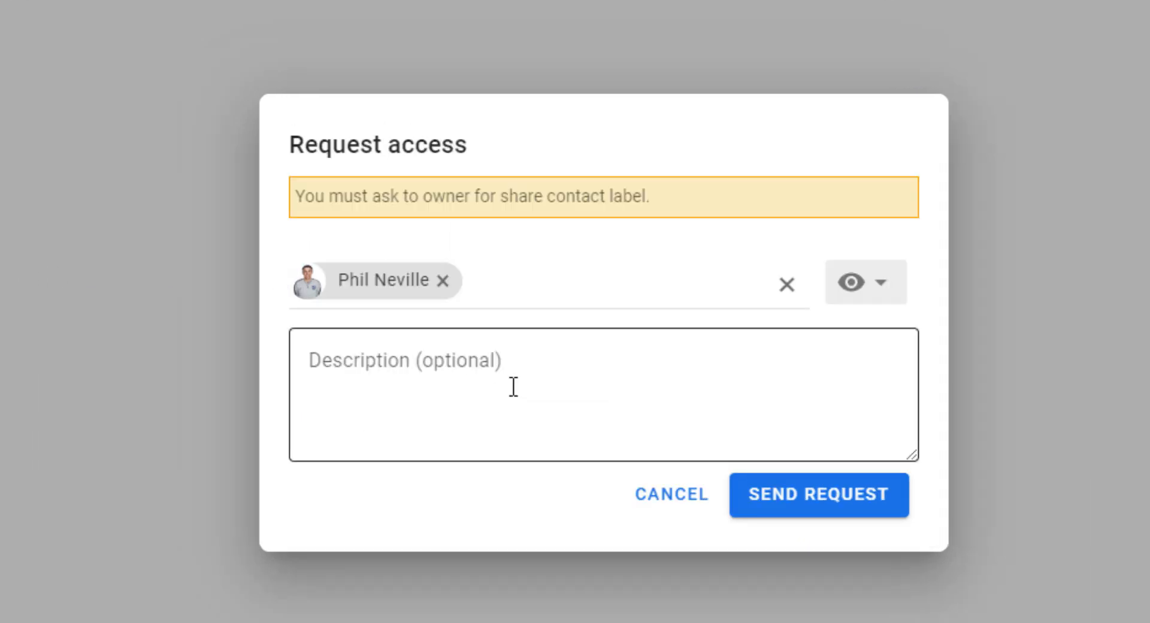
mouse_move(812, 522)
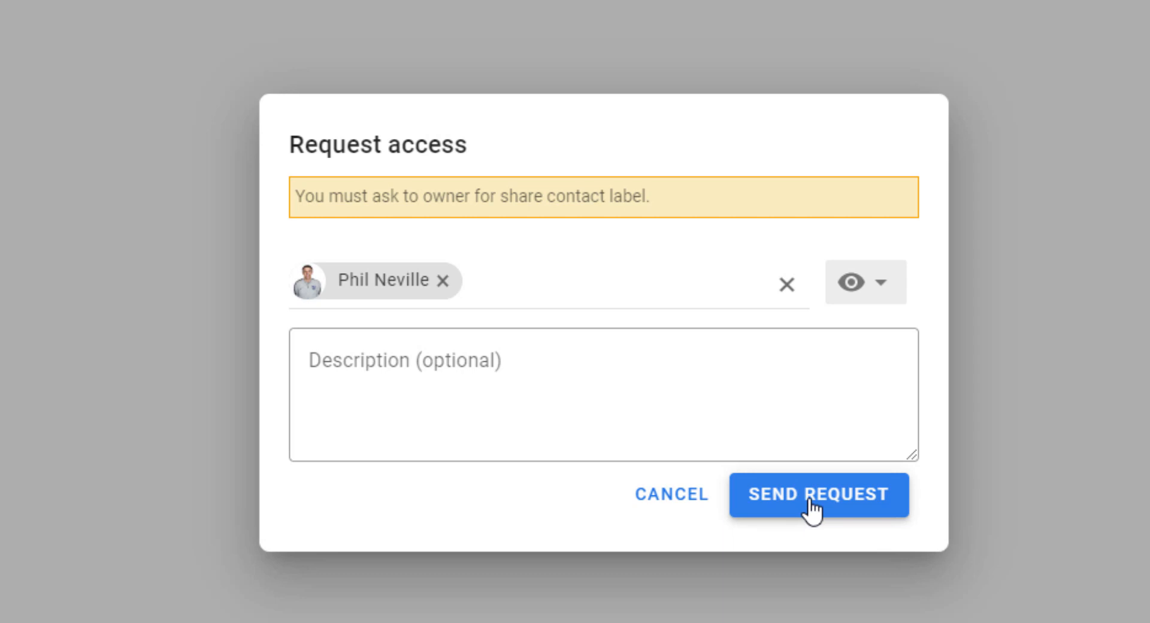